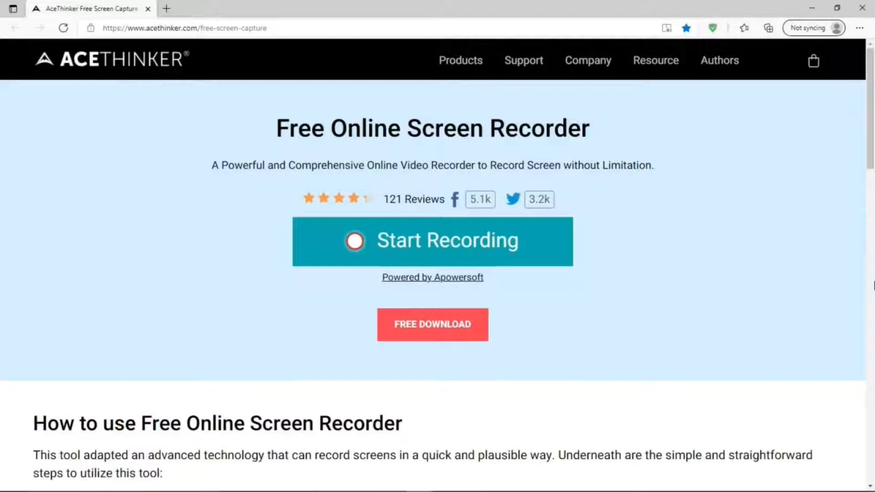
Step: Launch the AceThinker recorder toolbar from the web page's Start Recording button
click(432, 240)
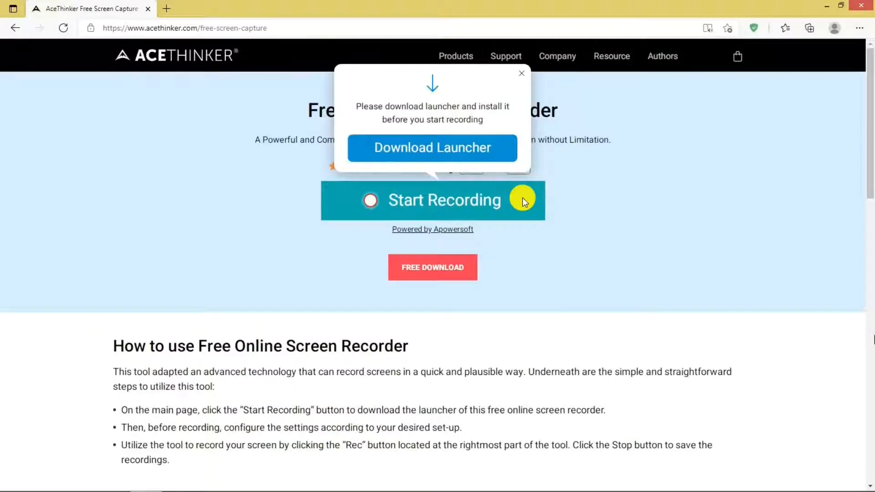
mouse_move(508, 157)
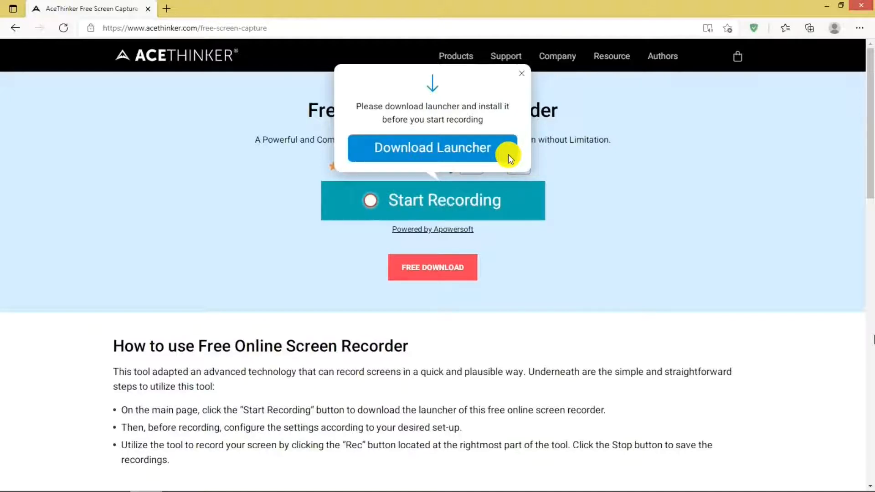
mouse_move(473, 274)
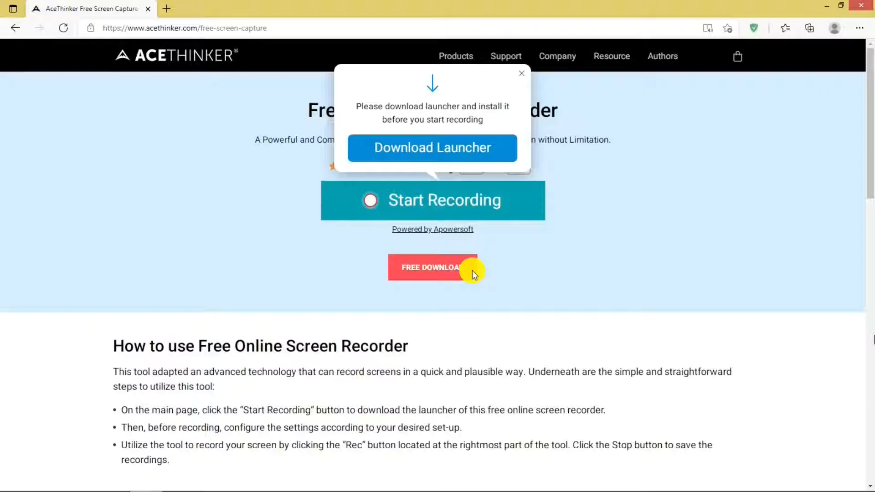
click(520, 73)
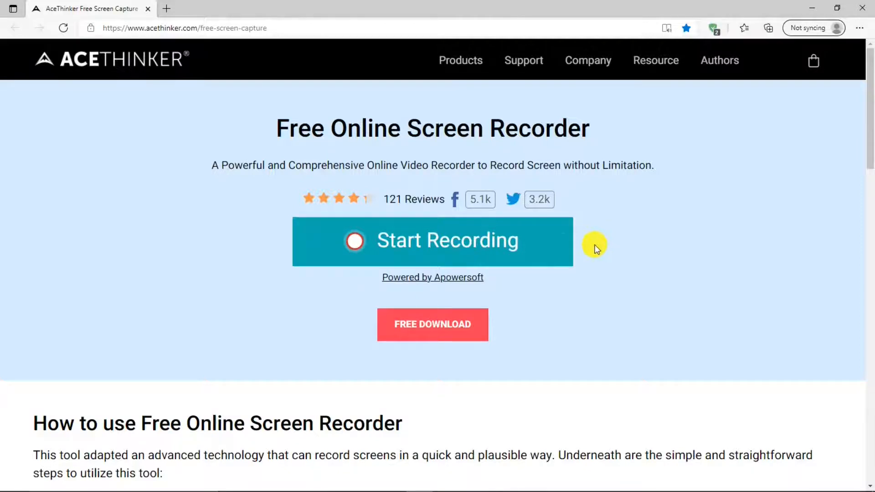
click(432, 242)
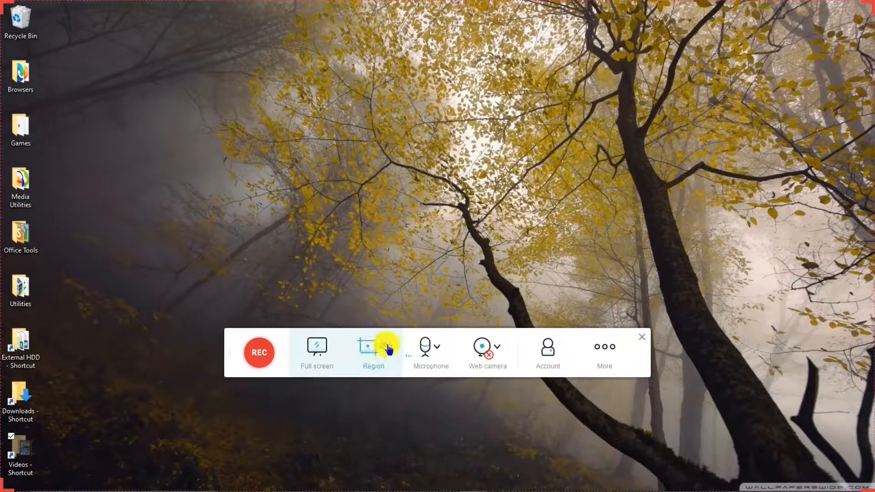
Step: Keep Microphone as the audio source and try the webcam overlay, then switch it off
click(372, 349)
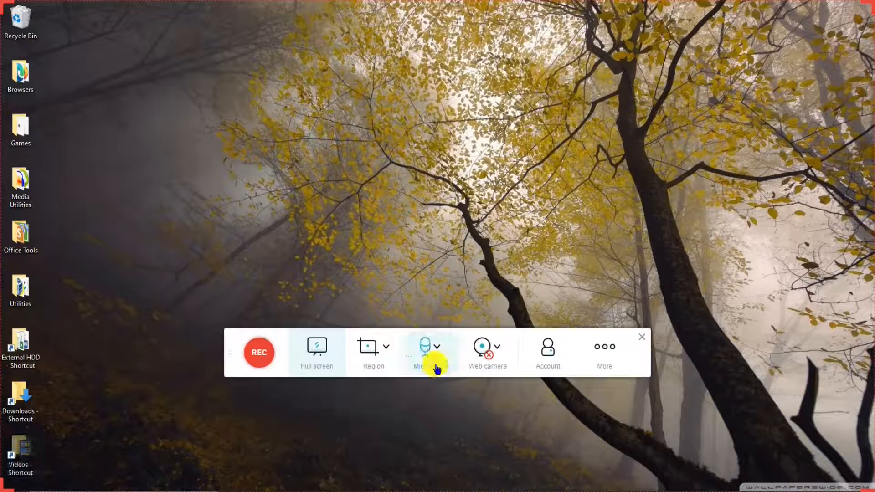
click(429, 351)
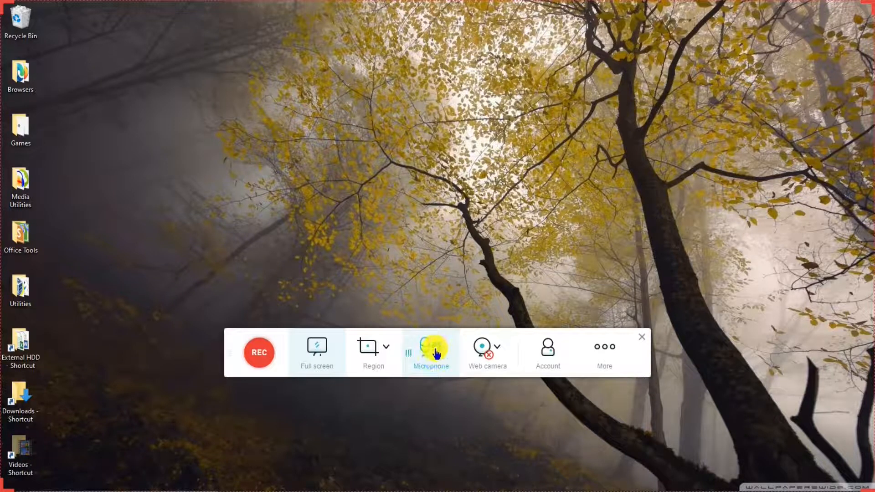
click(430, 349)
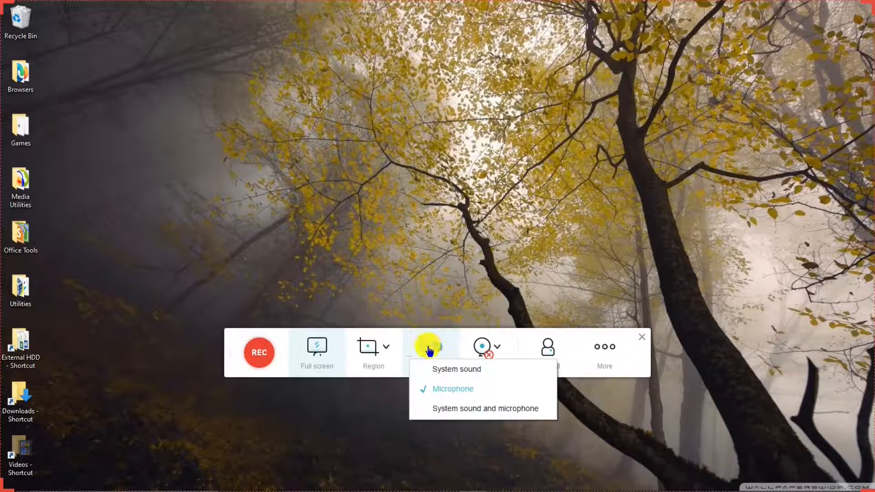
click(430, 347)
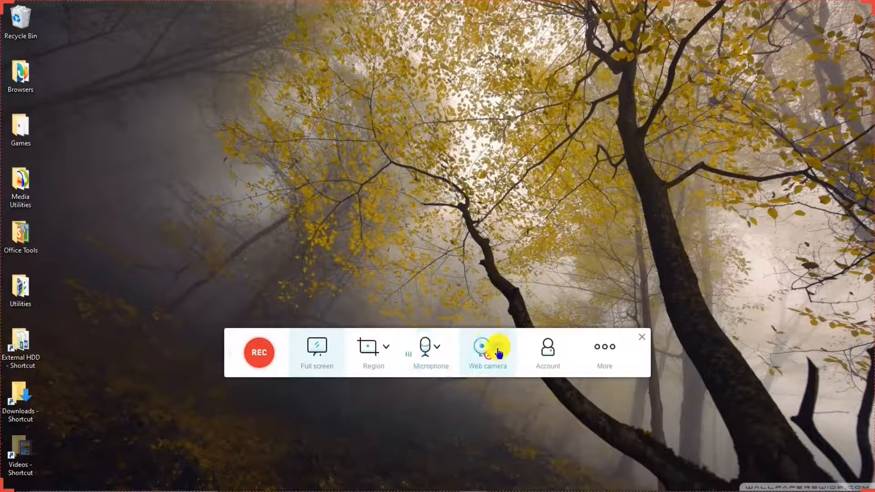
click(487, 351)
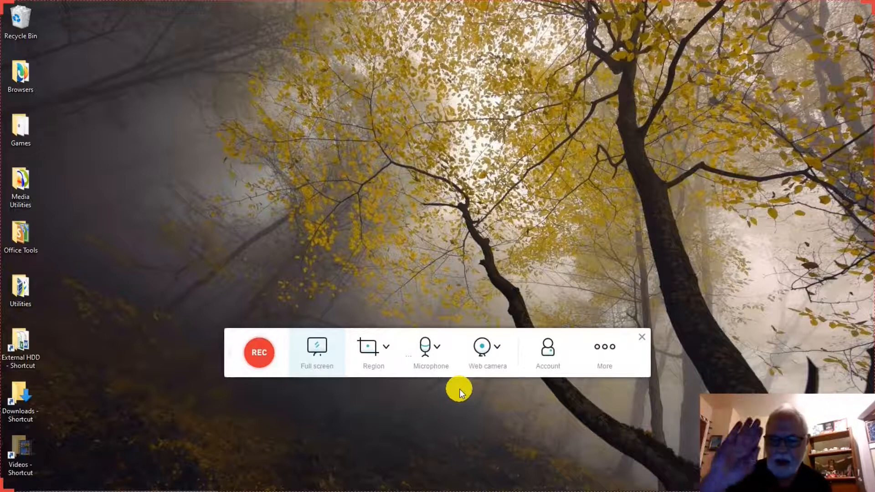
click(486, 347)
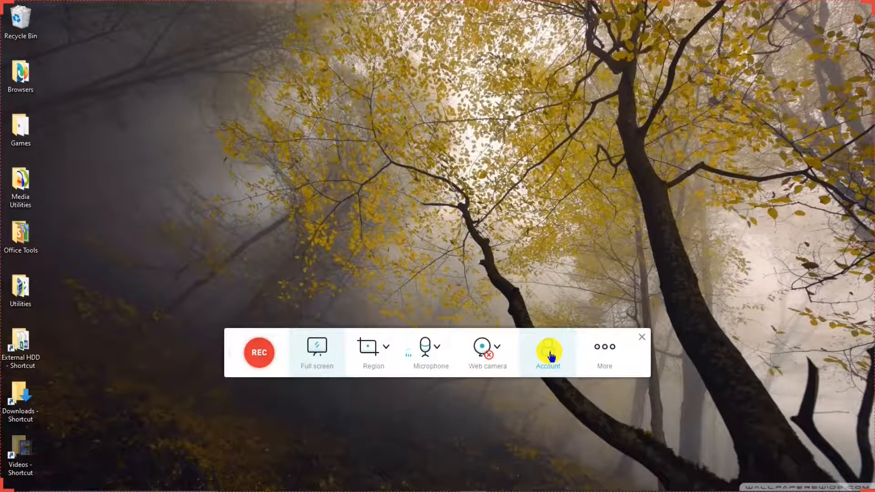
mouse_move(604, 352)
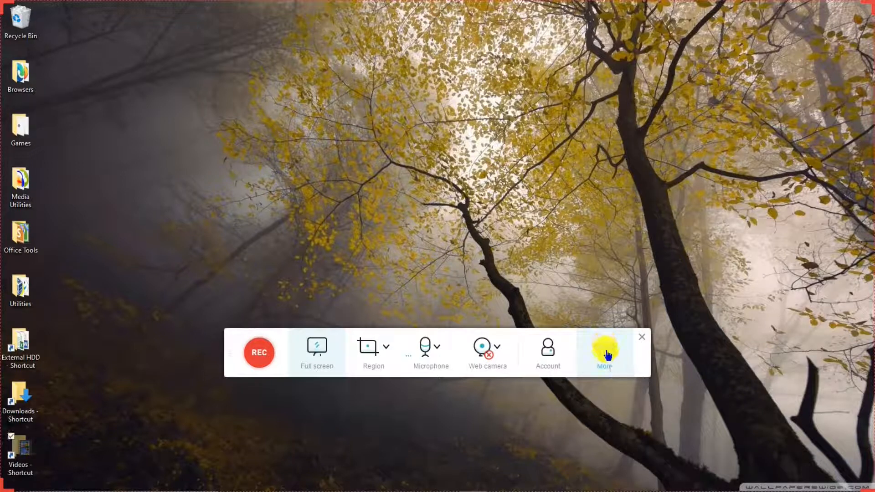
Step: Show the recorder's More options list with Settings and Help
click(603, 351)
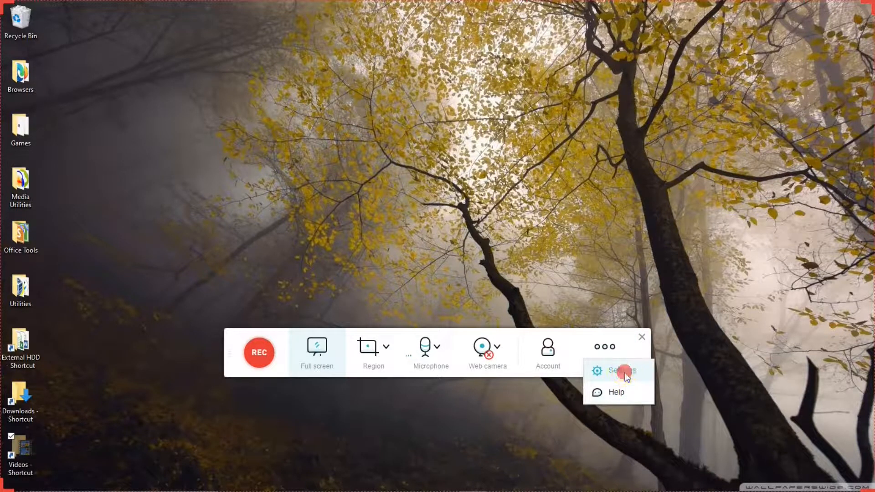
Step: In Recording settings keep MP4 video format and the Show hot spot mouse style
click(617, 371)
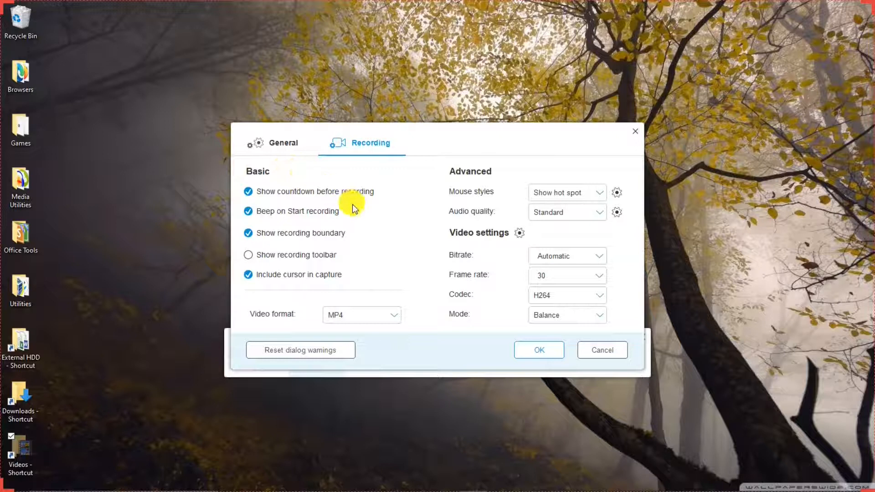
mouse_move(368, 207)
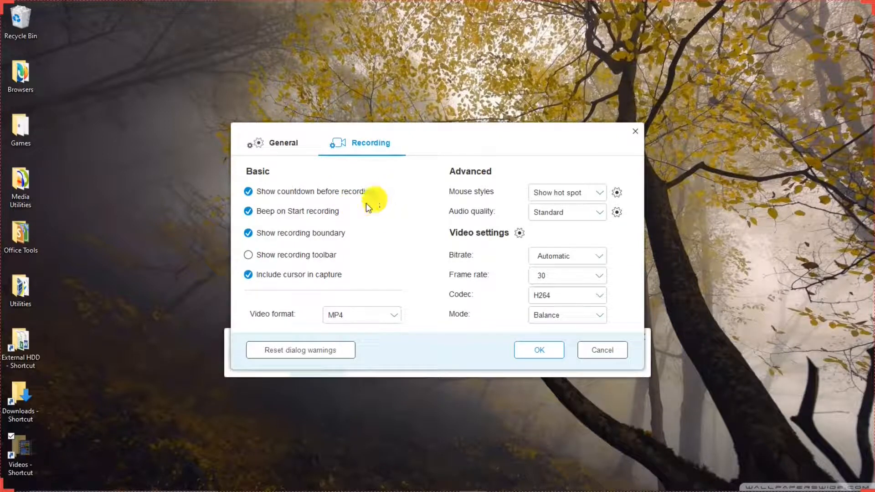
mouse_move(362, 237)
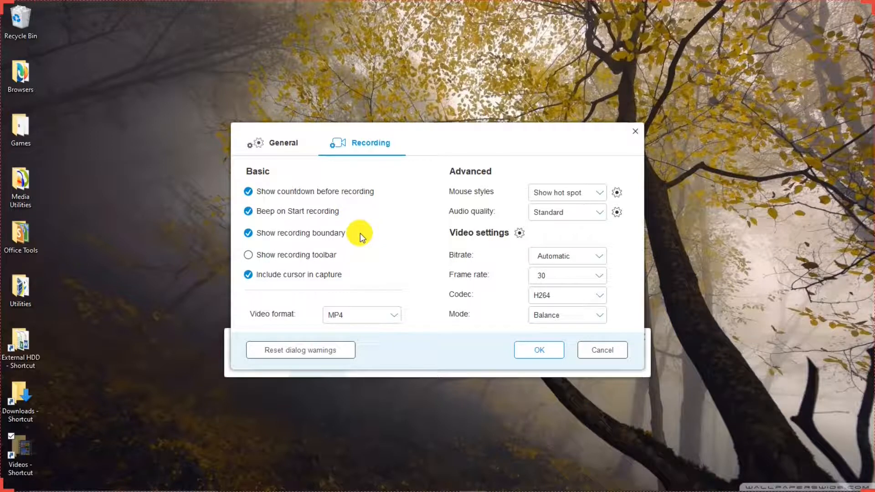
mouse_move(165, 102)
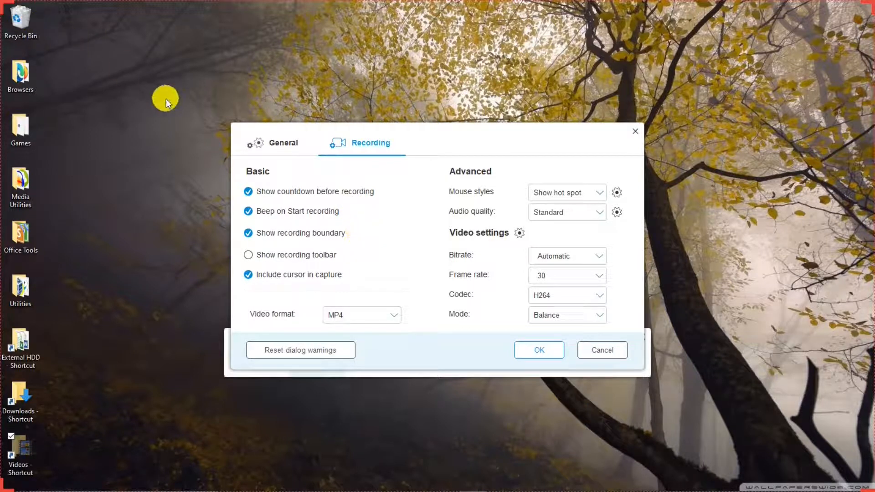
mouse_move(342, 256)
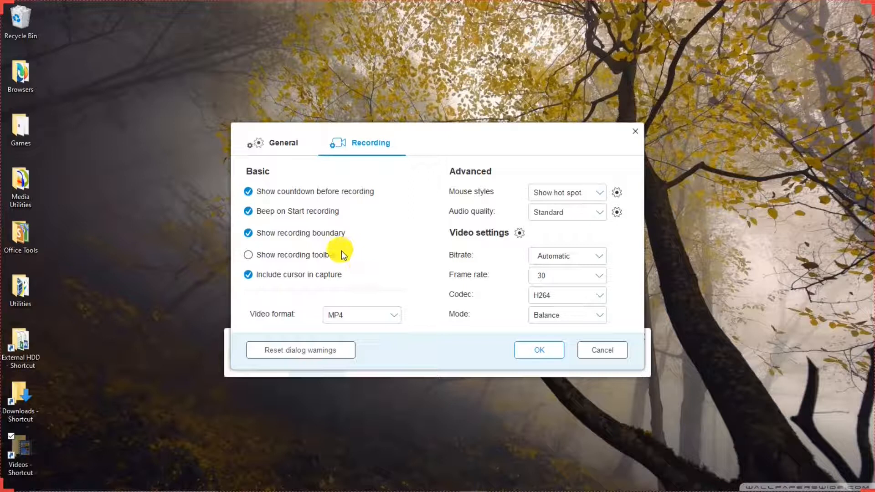
mouse_move(364, 255)
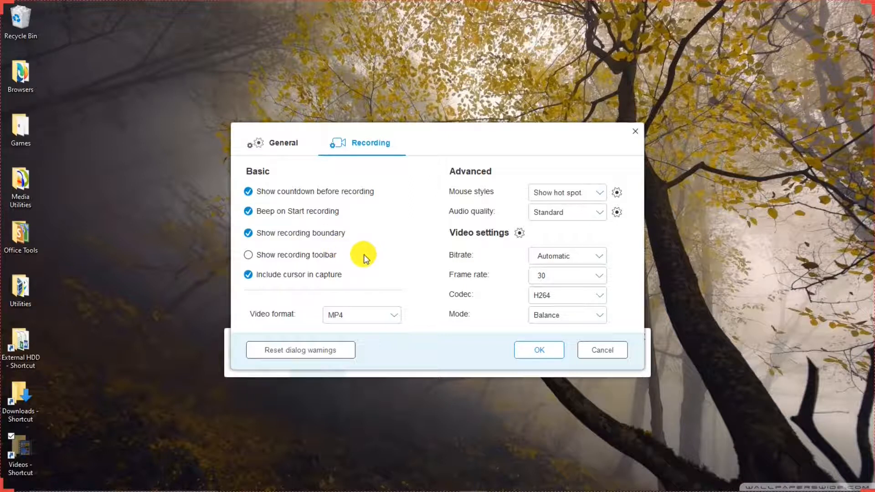
mouse_move(352, 258)
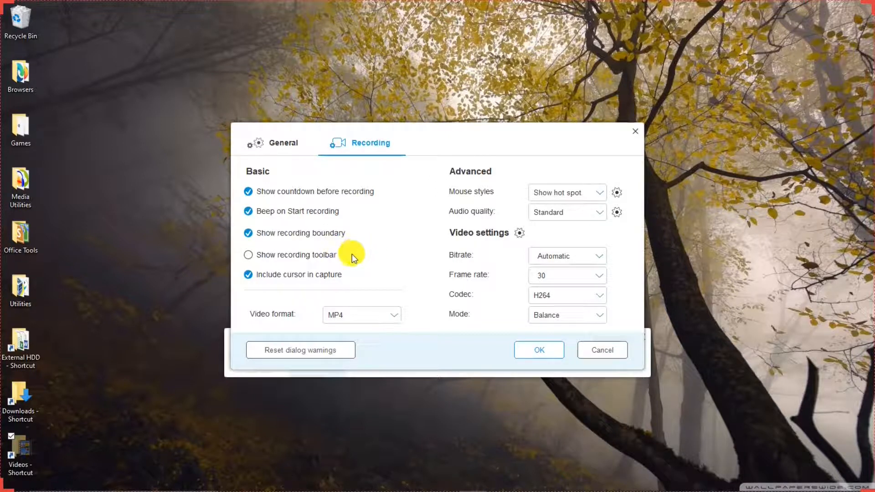
mouse_move(363, 278)
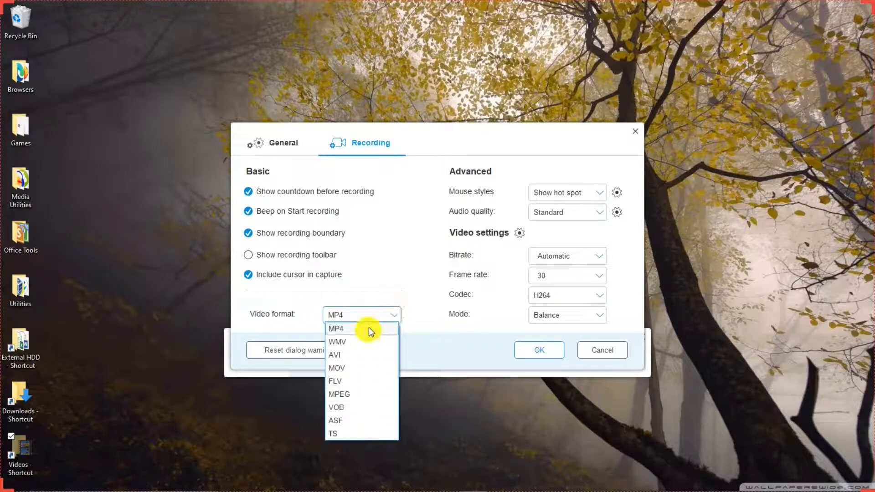
click(336, 328)
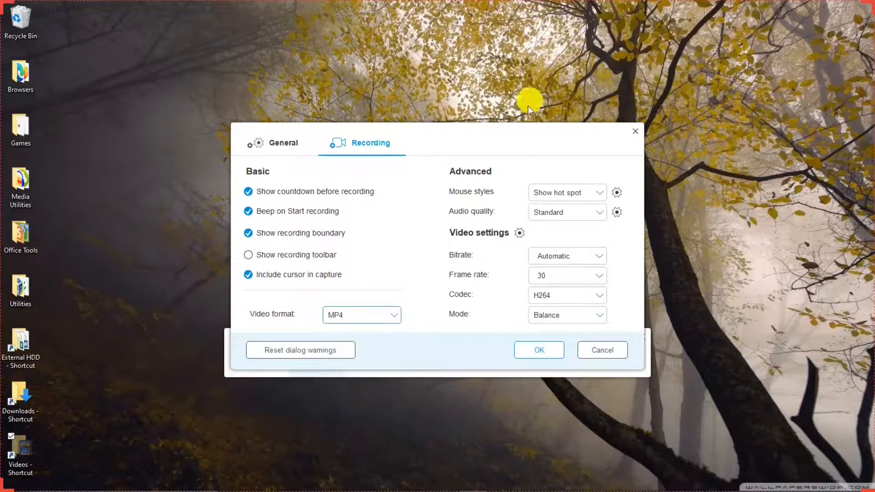
mouse_move(510, 175)
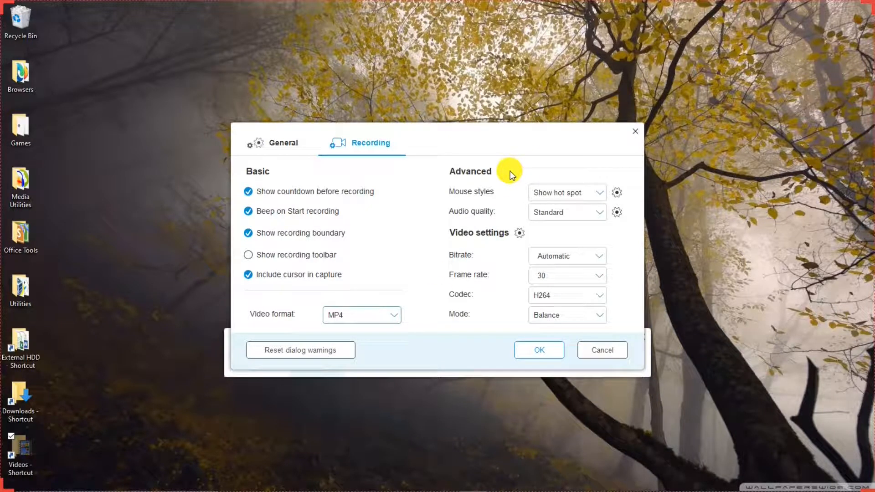
mouse_move(605, 195)
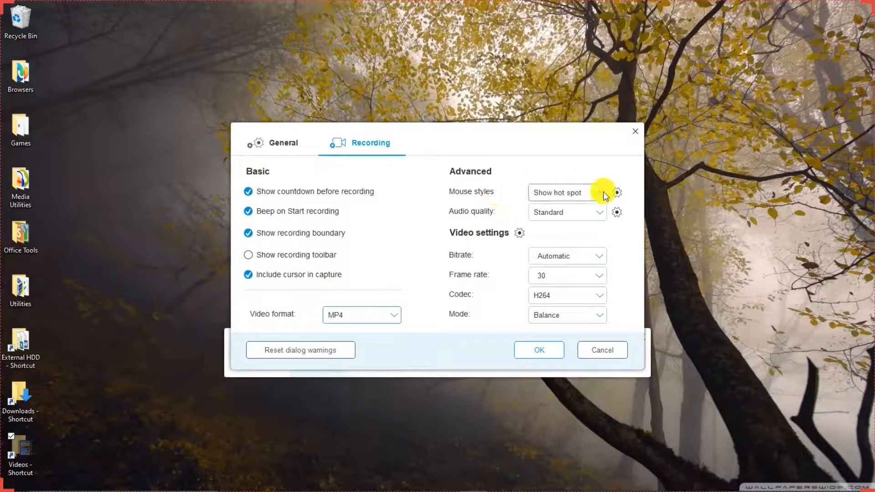
click(563, 192)
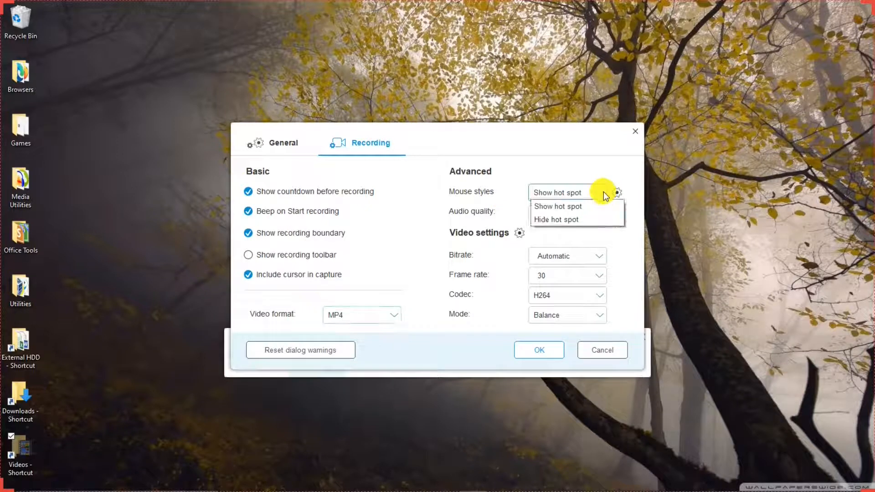
click(565, 192)
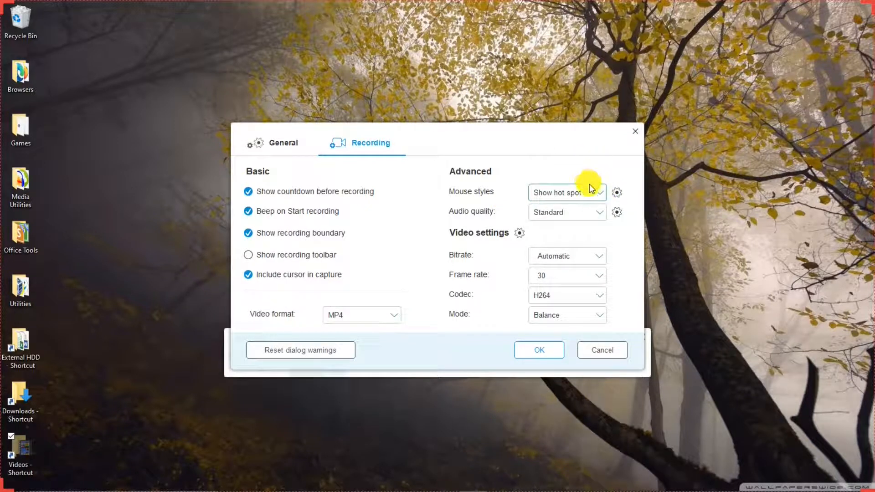
mouse_move(602, 181)
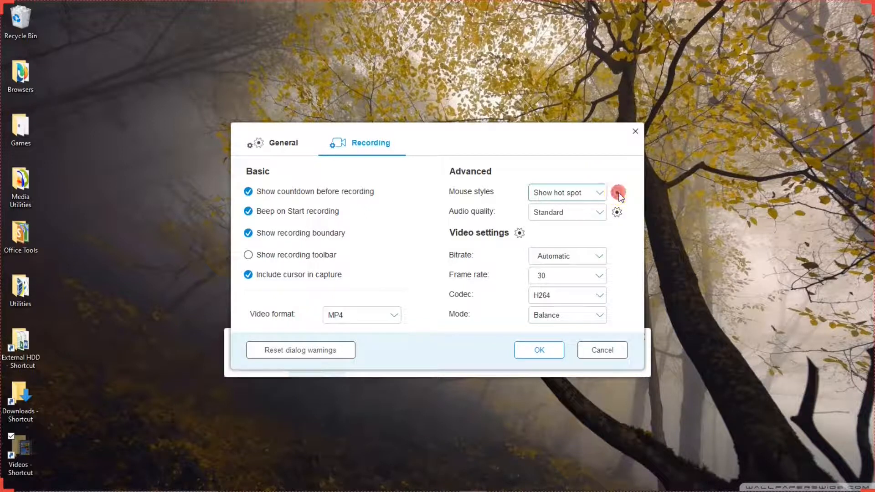
Step: Review the hot spot colour choices and keep yellow
click(617, 192)
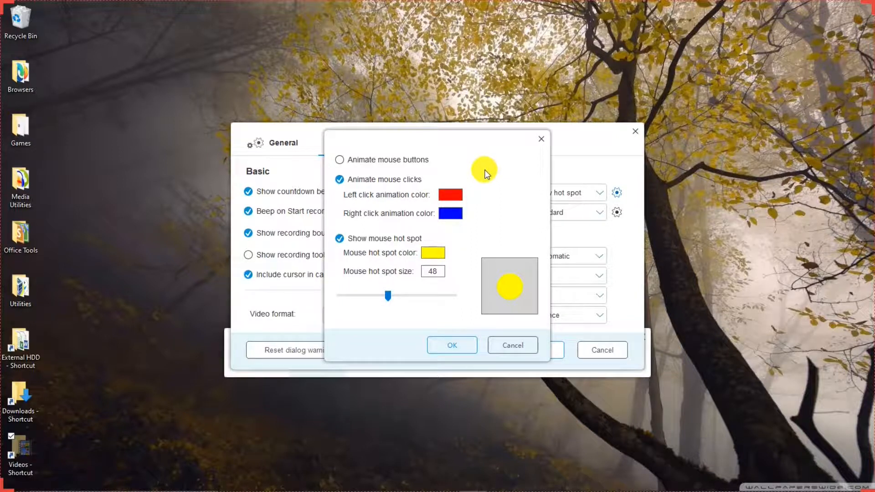
mouse_move(377, 166)
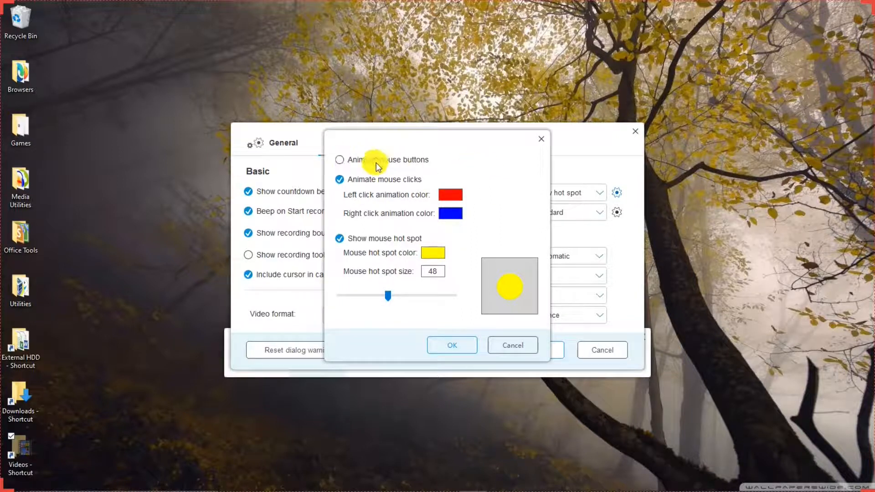
mouse_move(424, 183)
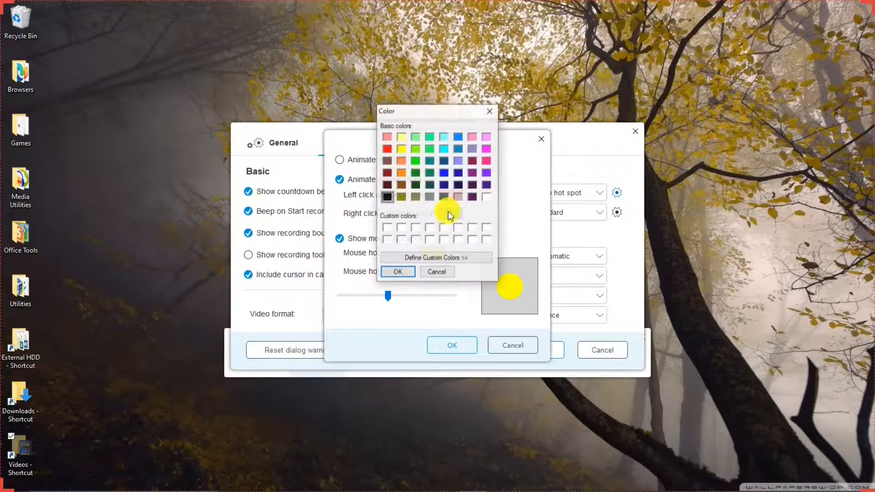
click(396, 271)
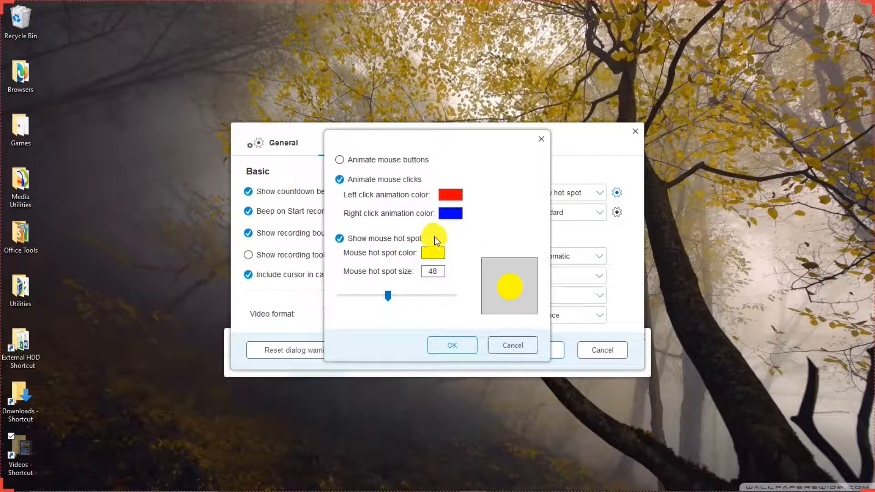
click(432, 253)
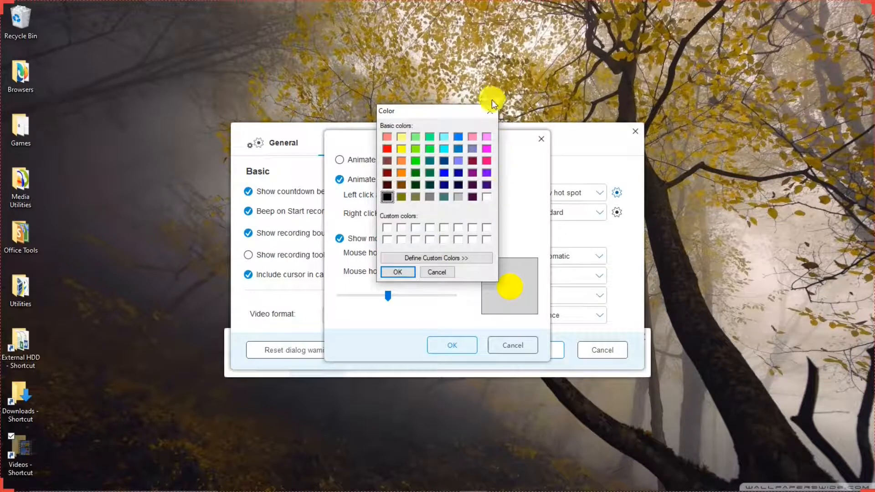
click(397, 271)
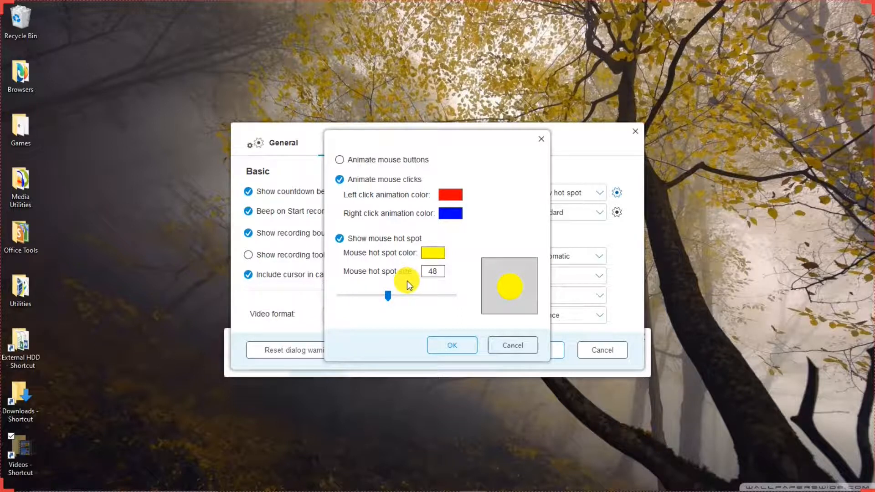
Step: Adjust the hot spot size slider and settle it at 50
drag(388, 296, 385, 294)
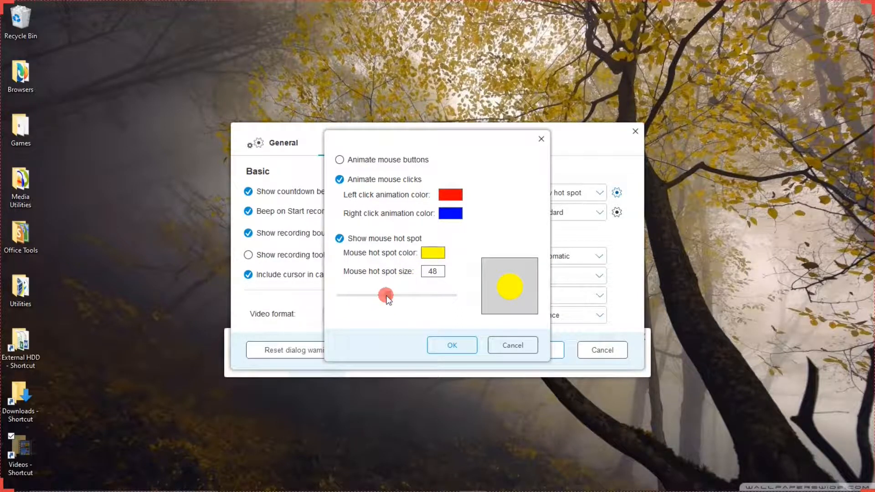
drag(385, 294, 452, 295)
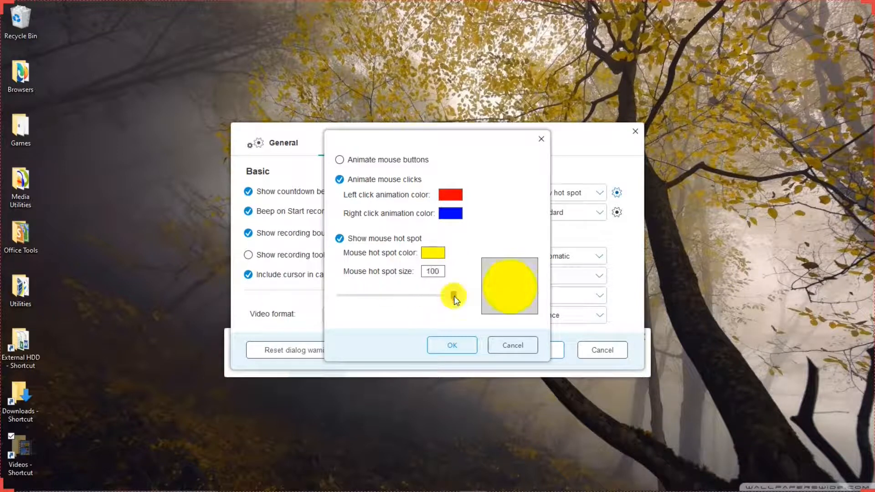
drag(452, 295, 357, 294)
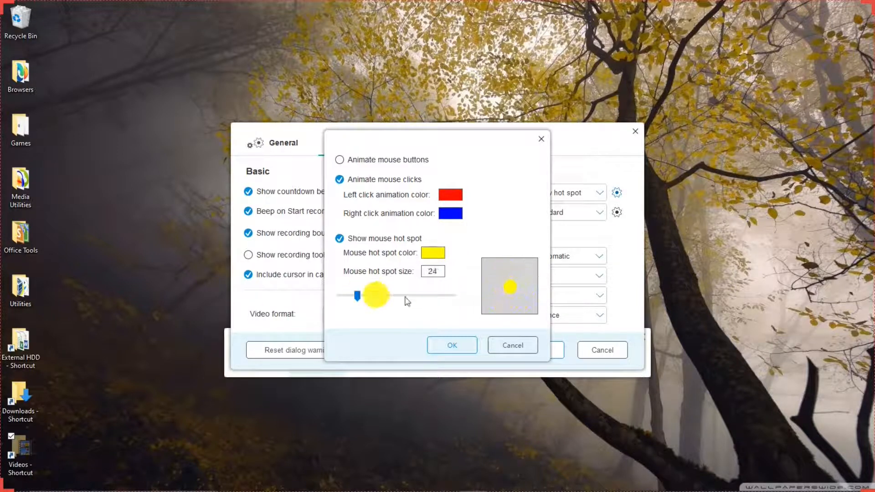
drag(376, 295, 357, 295)
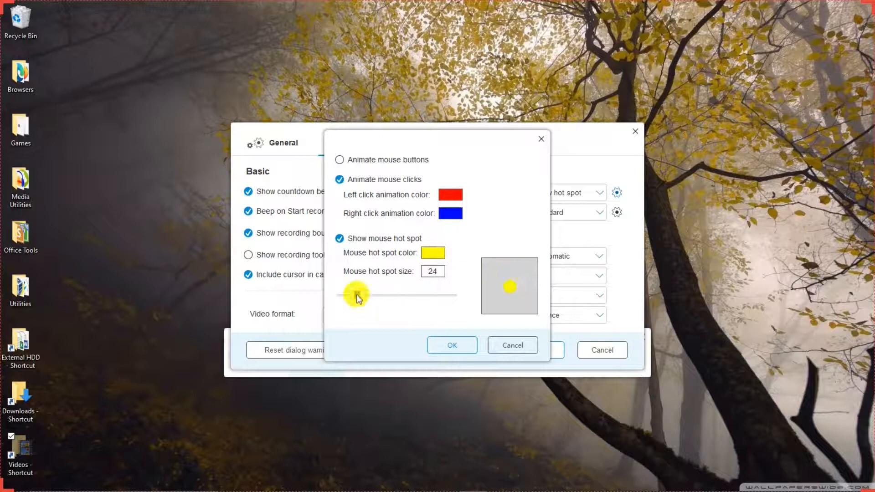
drag(358, 295, 376, 296)
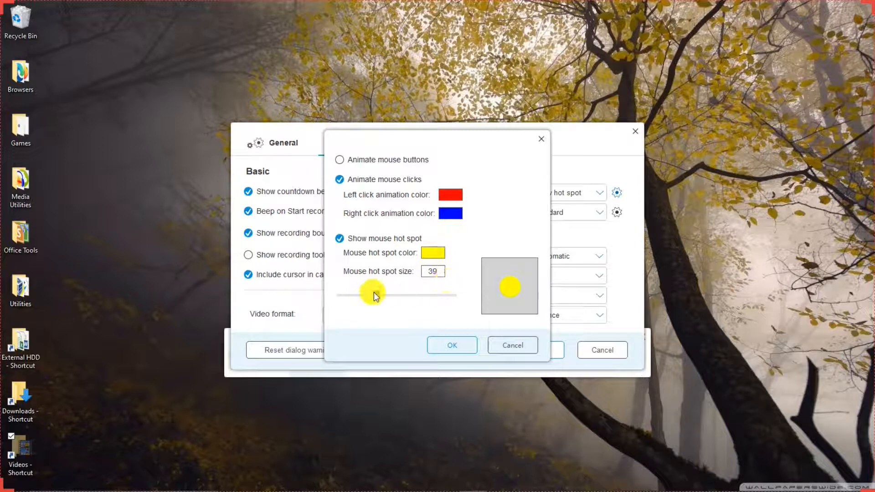
drag(374, 295, 397, 294)
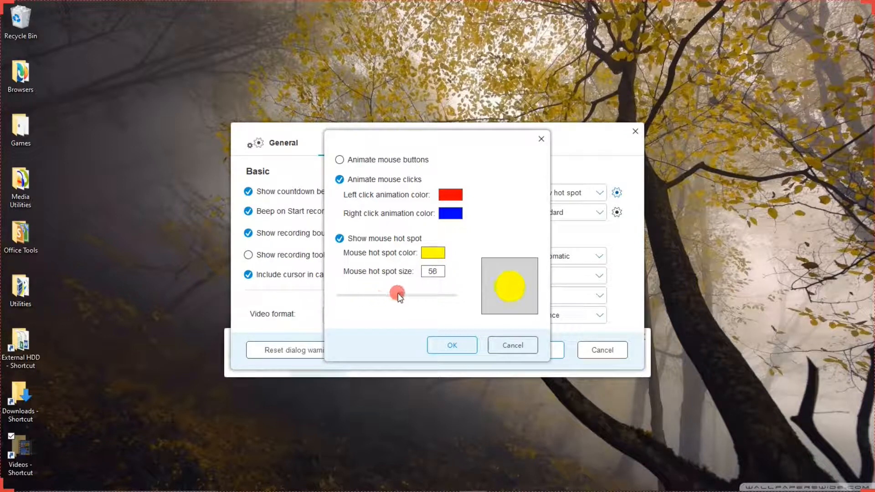
drag(398, 294, 389, 294)
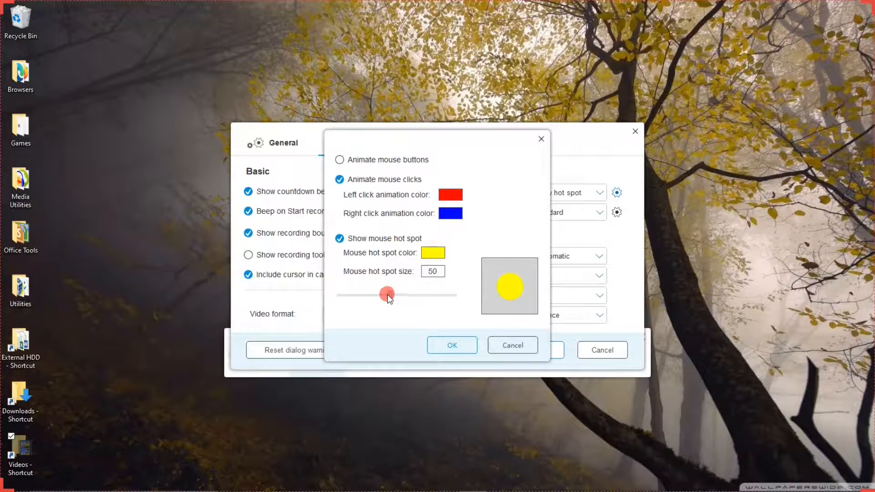
drag(389, 294, 385, 295)
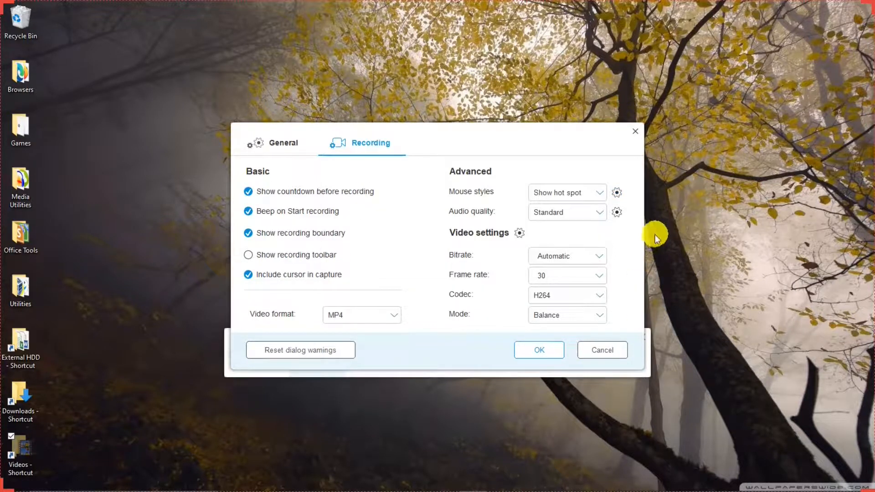
mouse_move(468, 218)
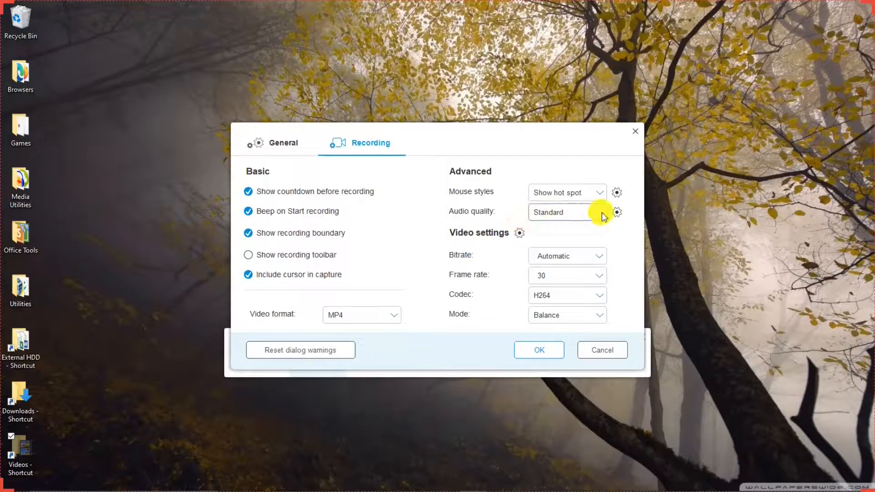
Step: Review the audio device options, leaving system sound and microphone at Default
click(567, 212)
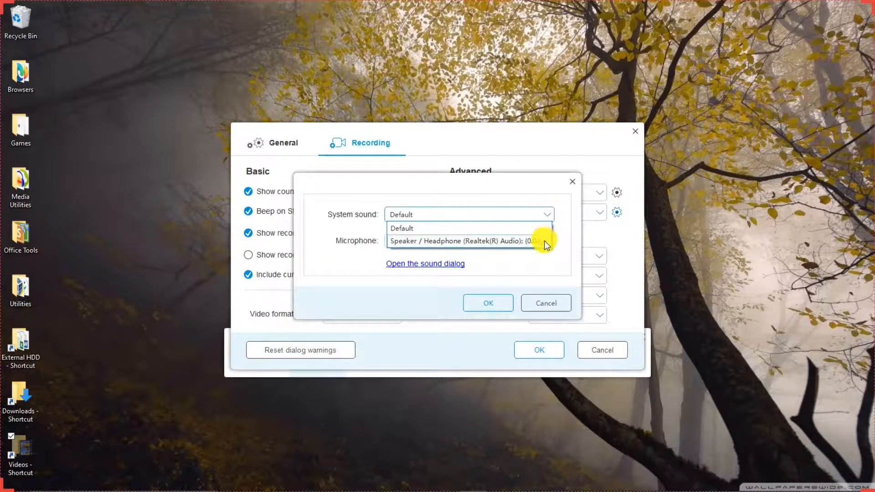
click(401, 228)
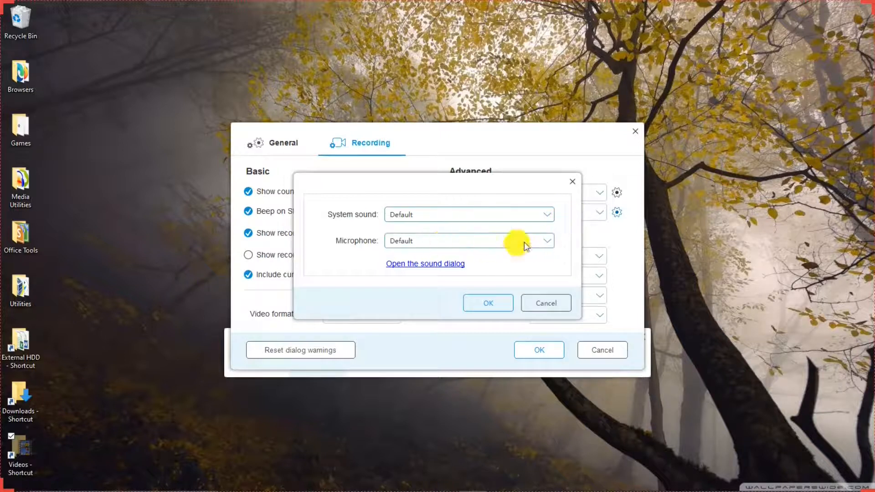
click(548, 240)
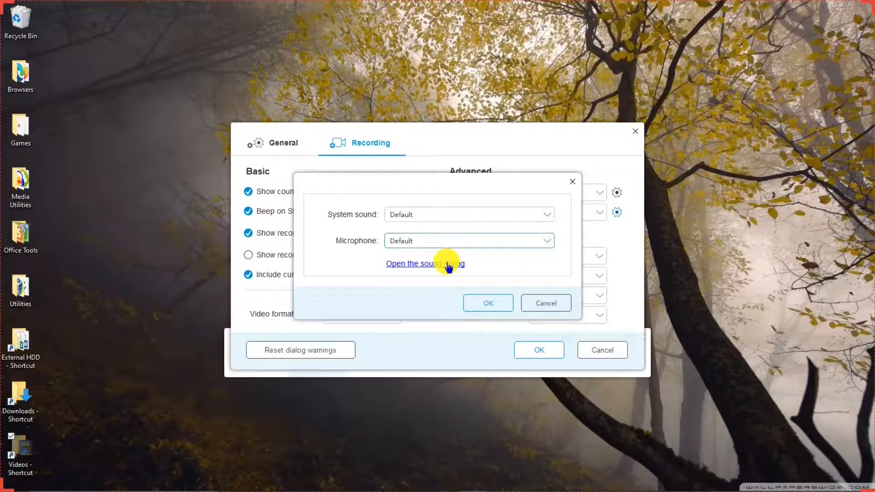
click(425, 263)
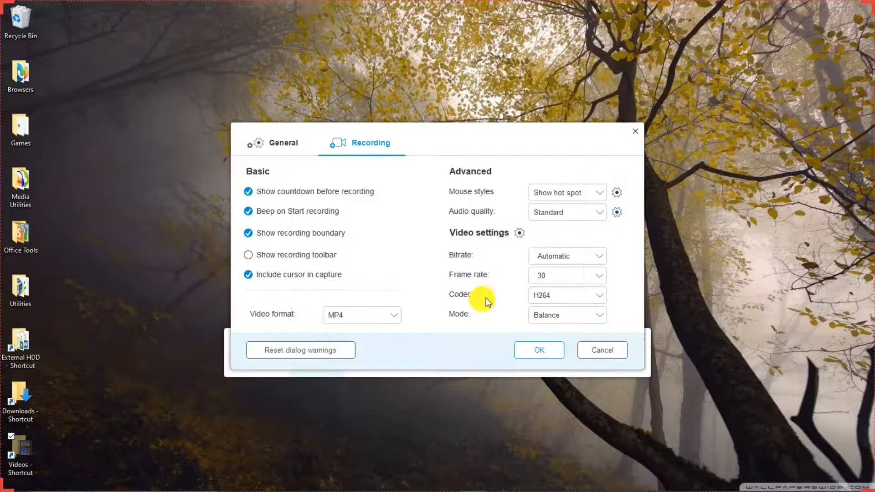
mouse_move(482, 241)
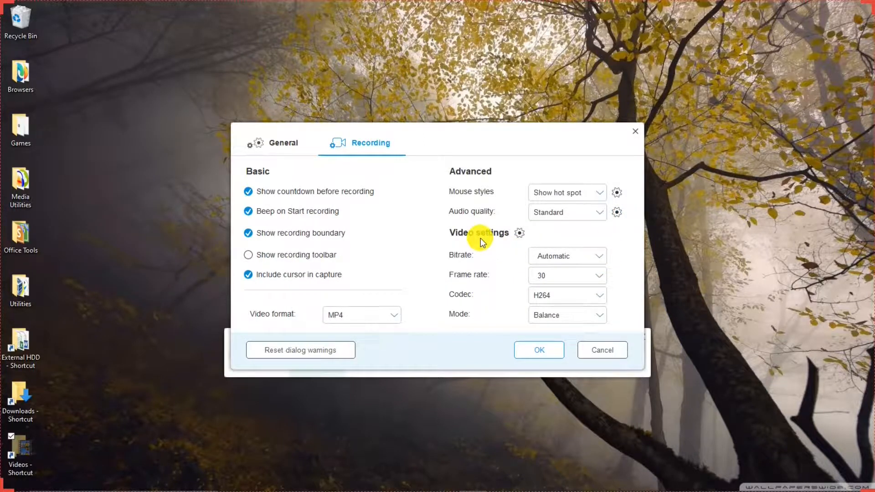
Step: Confirm the video optimization options and save the recording settings
click(518, 232)
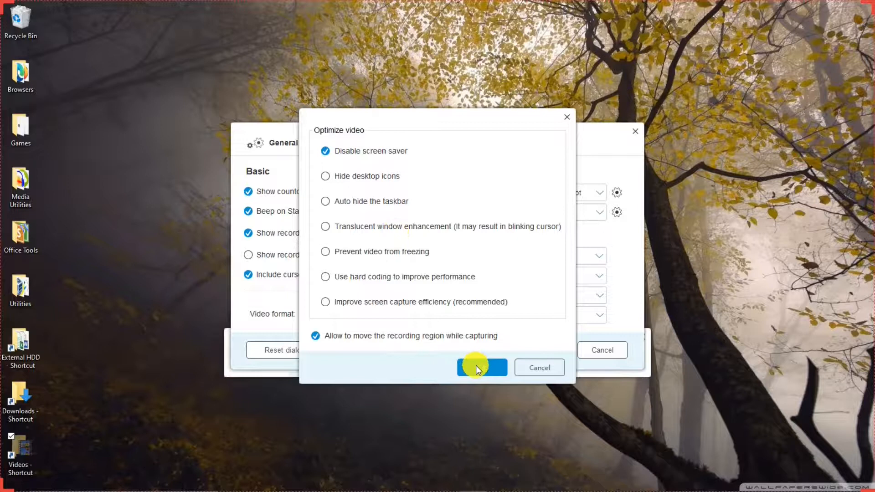
click(481, 368)
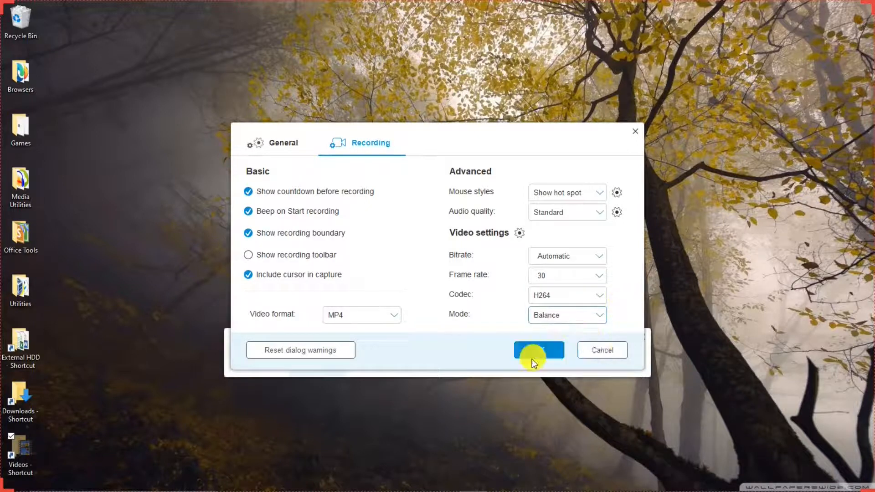
click(538, 350)
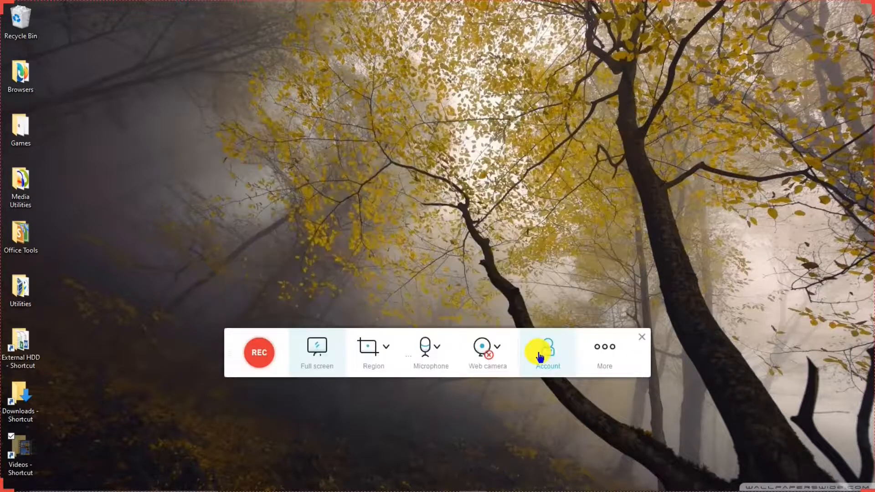
mouse_move(604, 351)
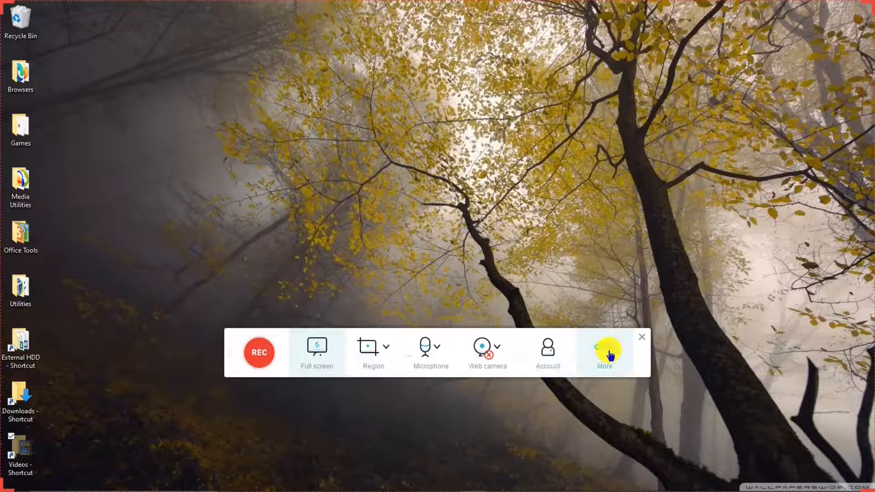
Step: Reopen the recorder settings on the General page
click(604, 352)
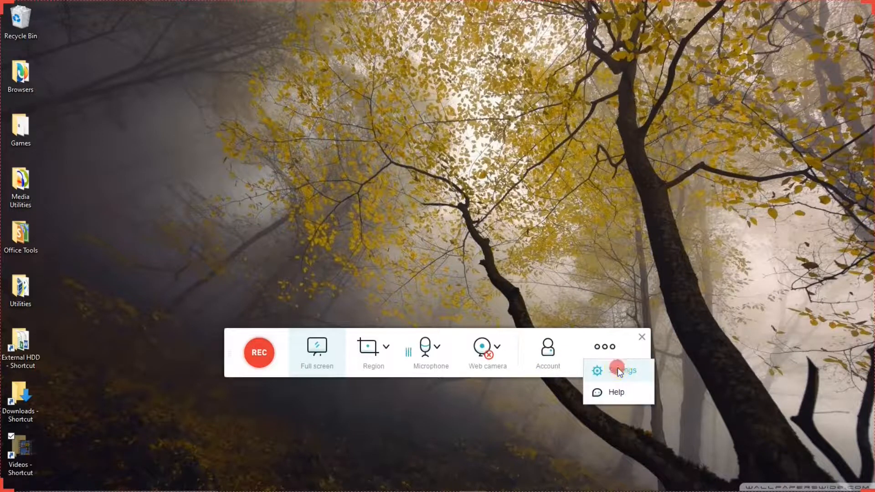
click(621, 370)
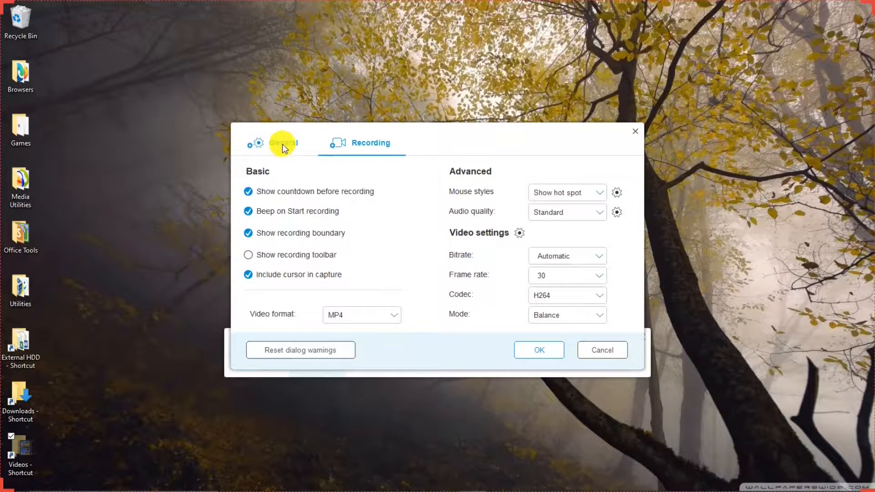
click(281, 143)
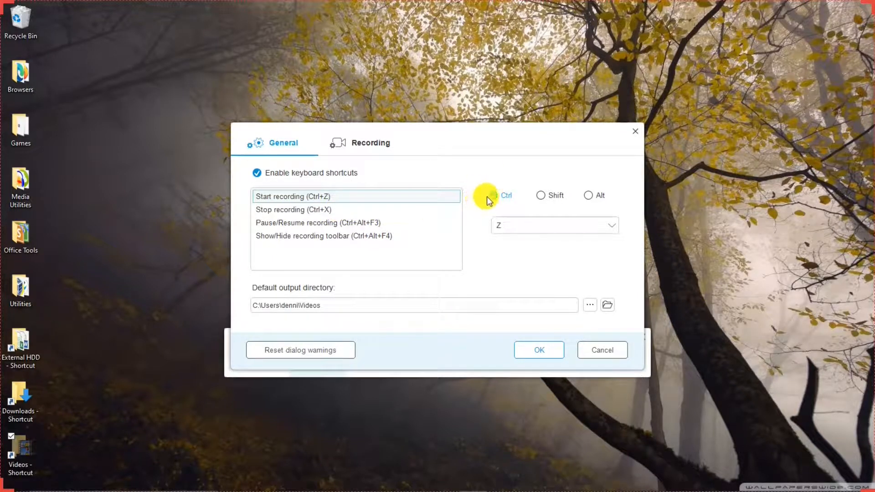
Step: Try extra modifiers on the start-recording shortcut and leave it at Ctrl+Z
click(540, 195)
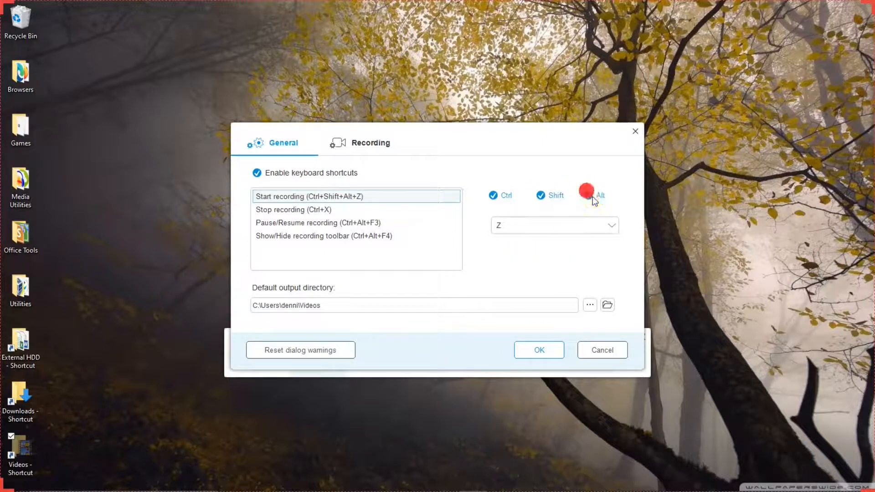
click(612, 225)
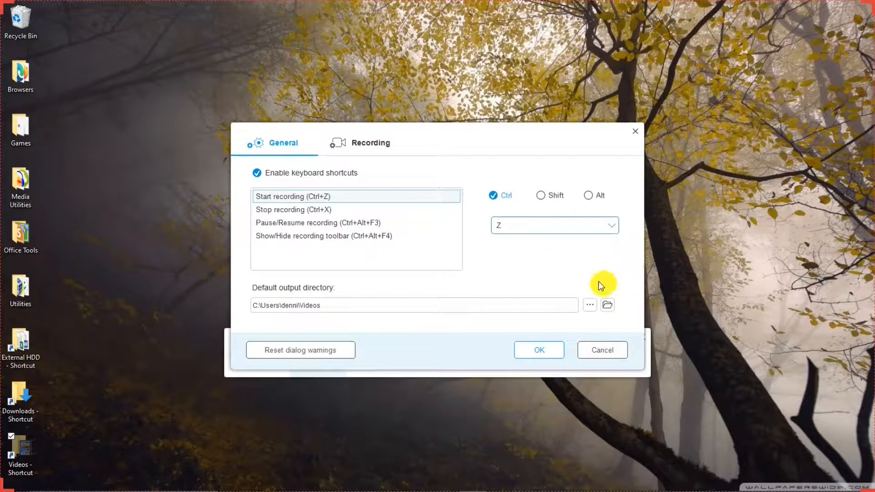
click(350, 306)
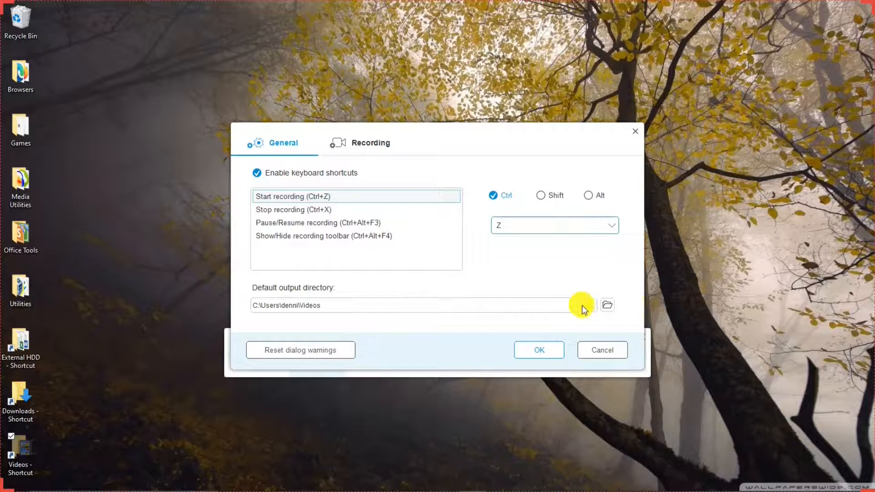
Step: Keep Videos as the output folder and save the general settings
click(607, 304)
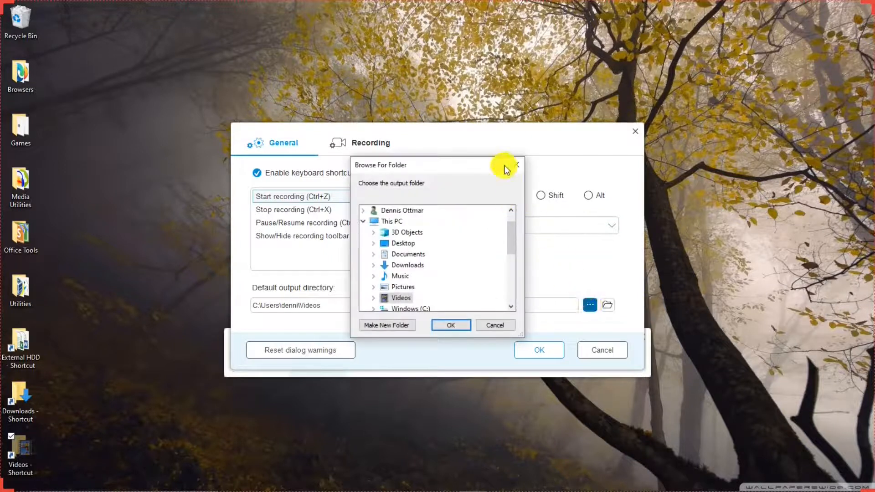
click(516, 165)
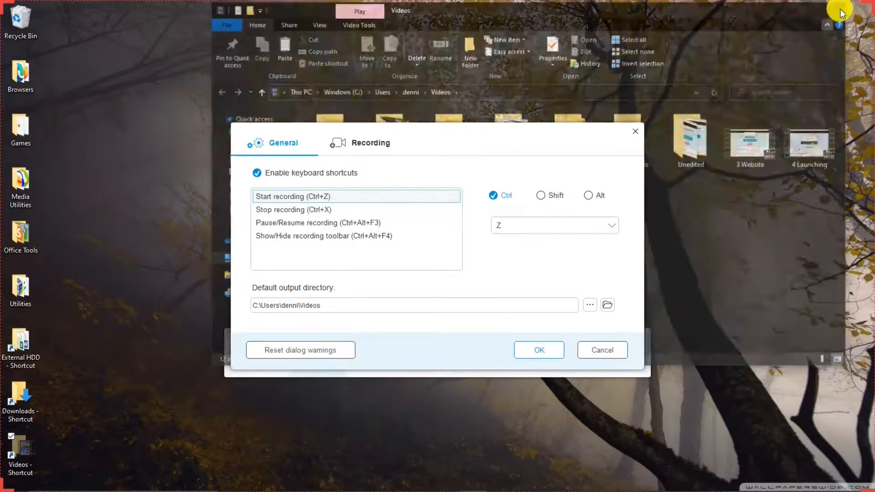
click(538, 350)
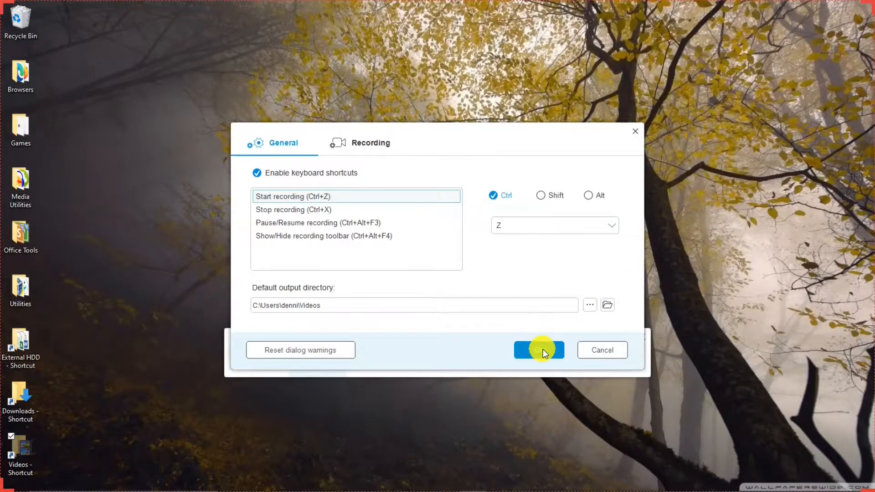
click(537, 350)
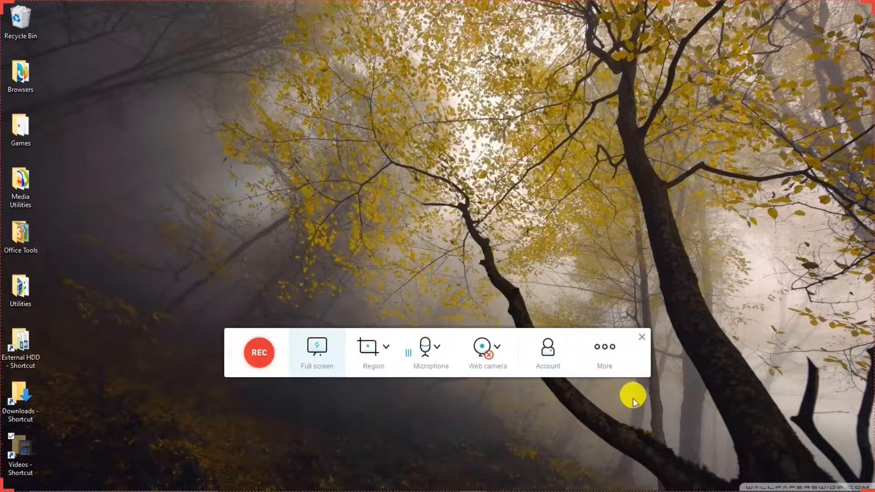
Step: Start a full-screen recording with REC
click(258, 352)
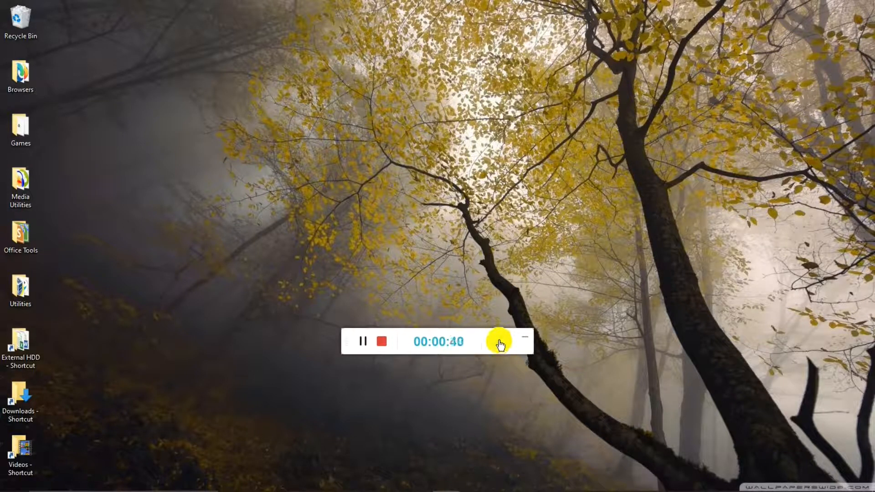
Step: Draw a red down-left arrow on the desktop and add a text box reading 'hjkhjk'
click(498, 342)
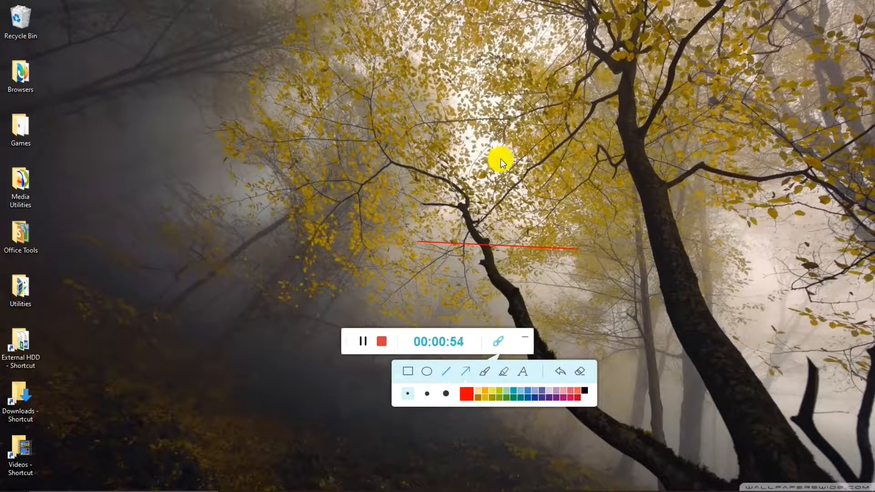
drag(499, 162, 276, 257)
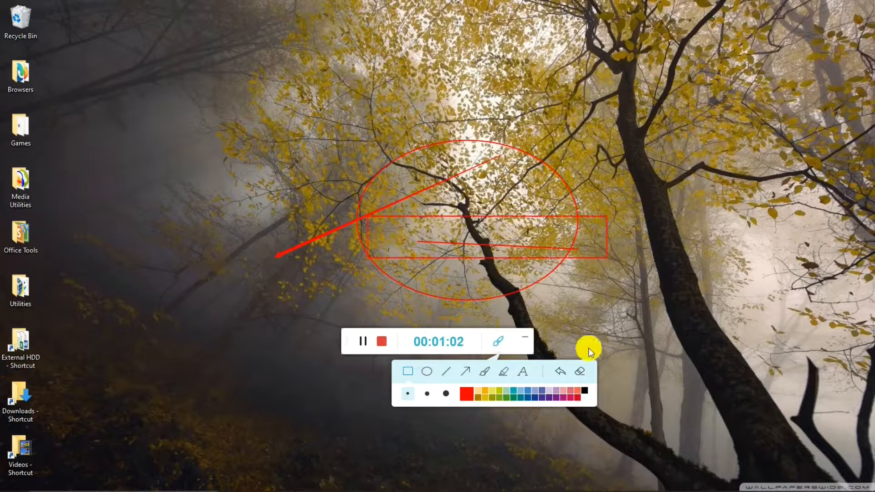
click(522, 371)
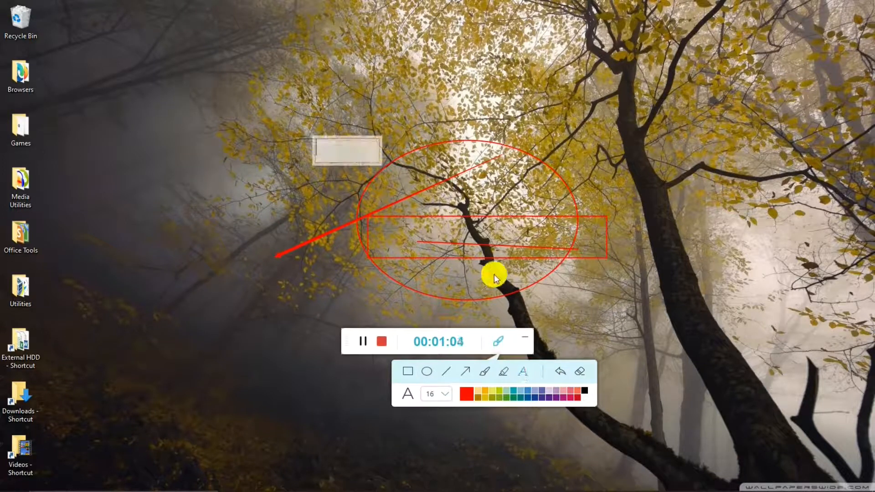
text(hjkhjk)
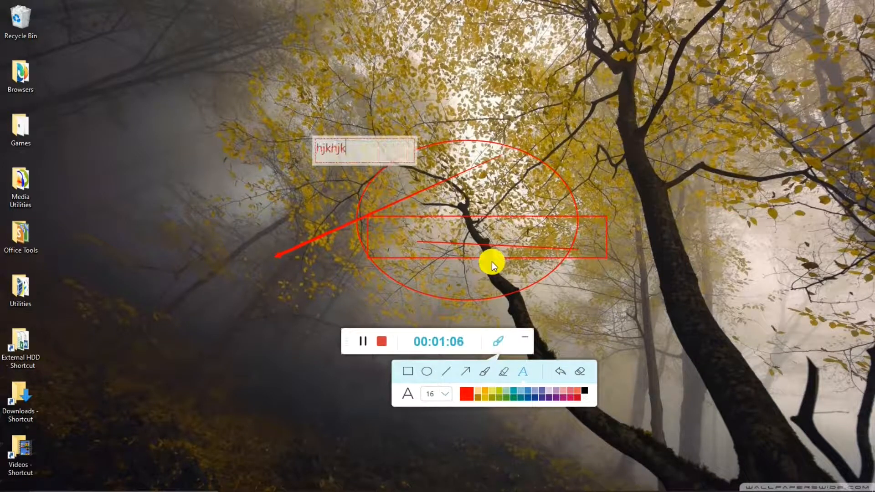